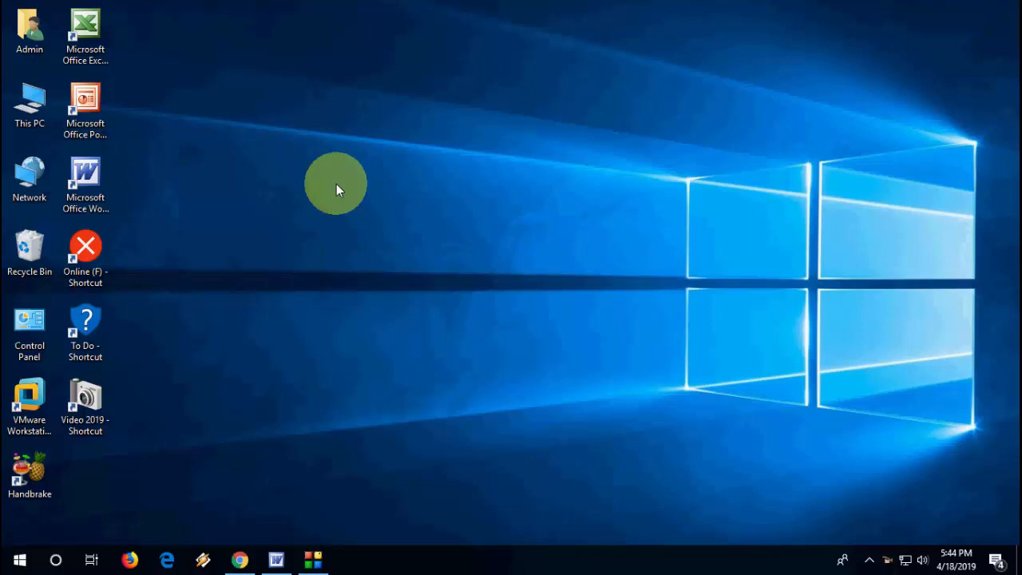
mouse_move(247, 515)
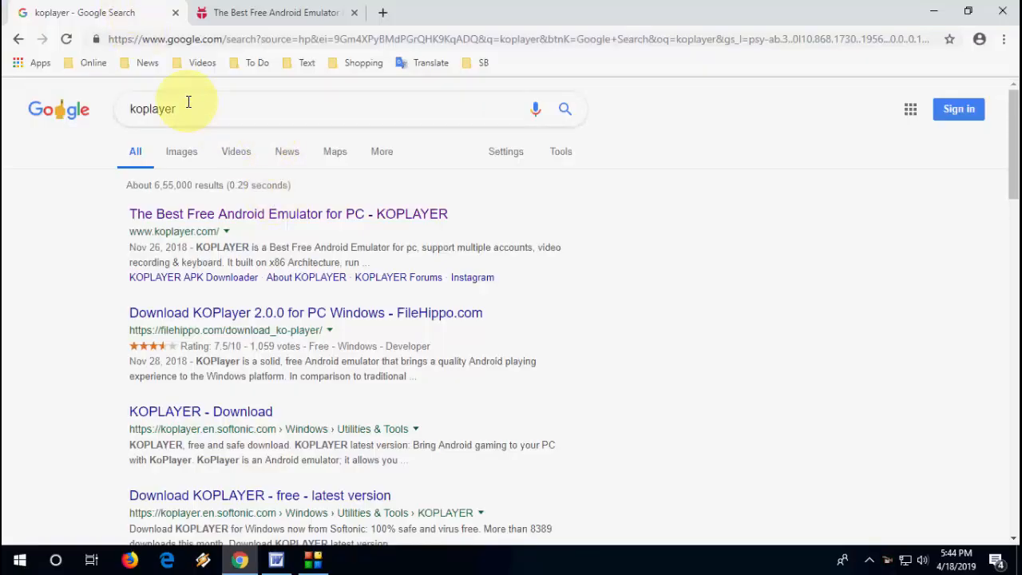
- Open the KOPLAYER site in a new tab and save the koplayer-2.0.0 installer to the Desktop
right_click(288, 213)
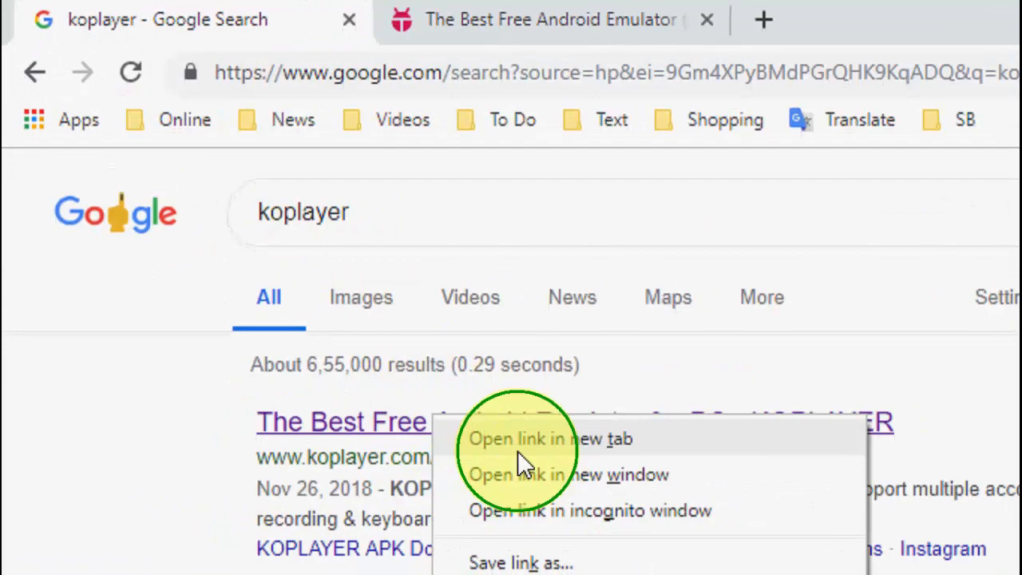
left_click(543, 438)
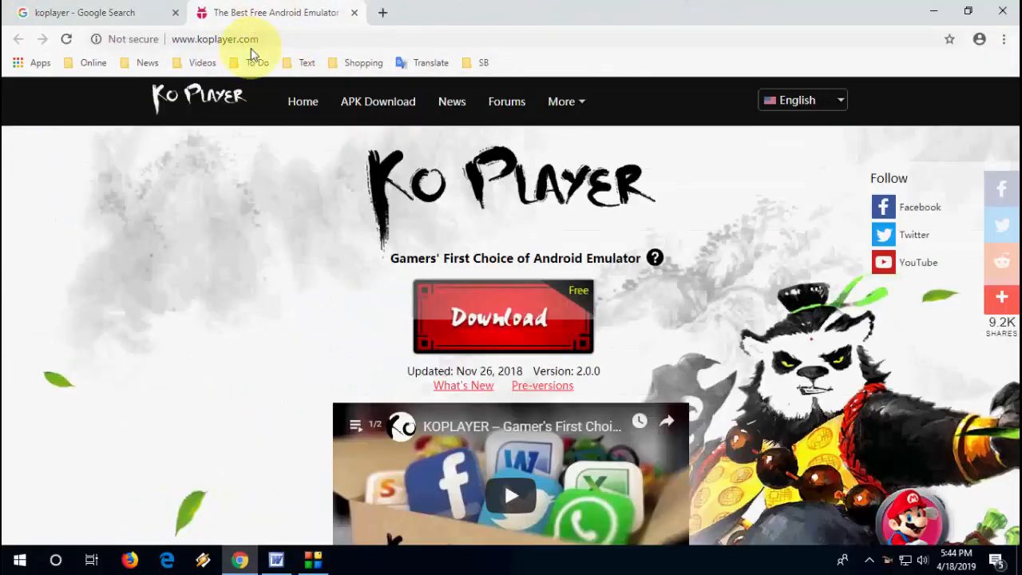
left_click(502, 316)
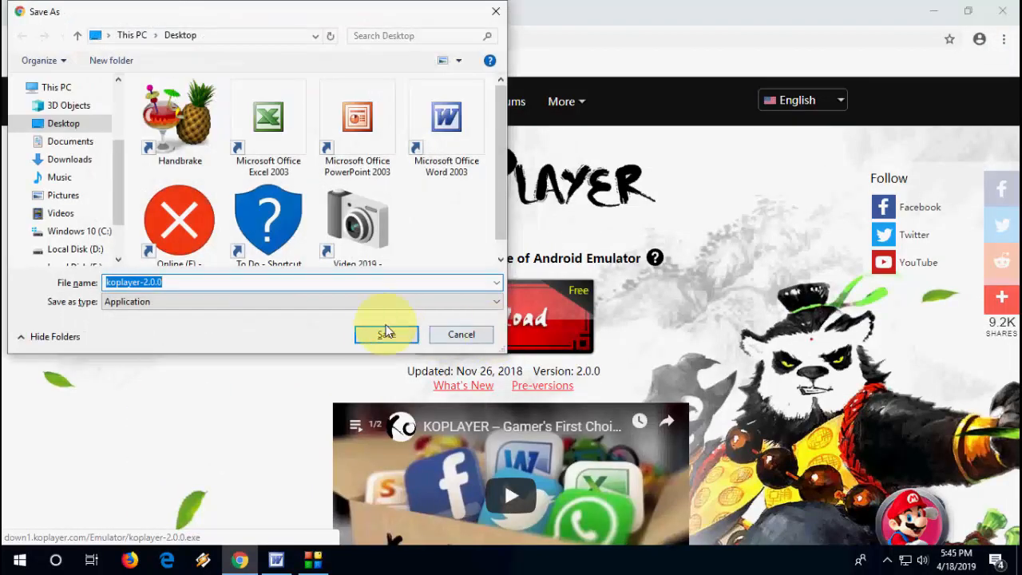
left_click(386, 334)
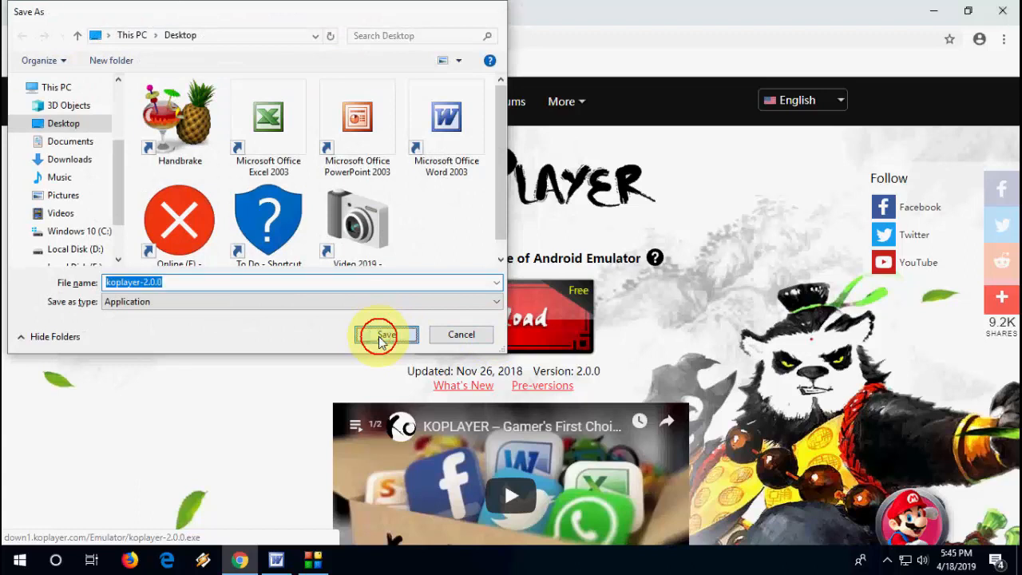
left_click(387, 333)
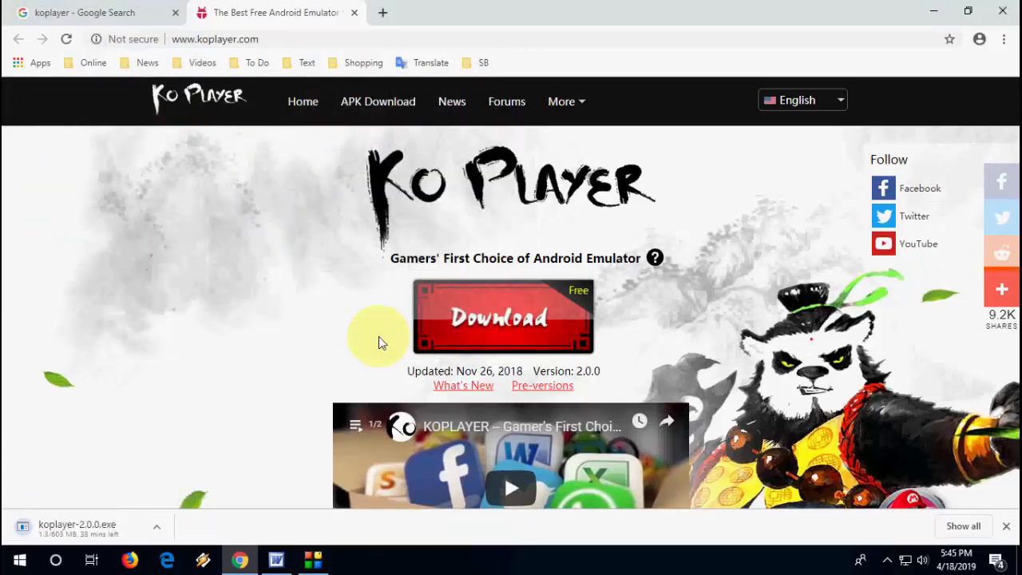
mouse_move(220, 431)
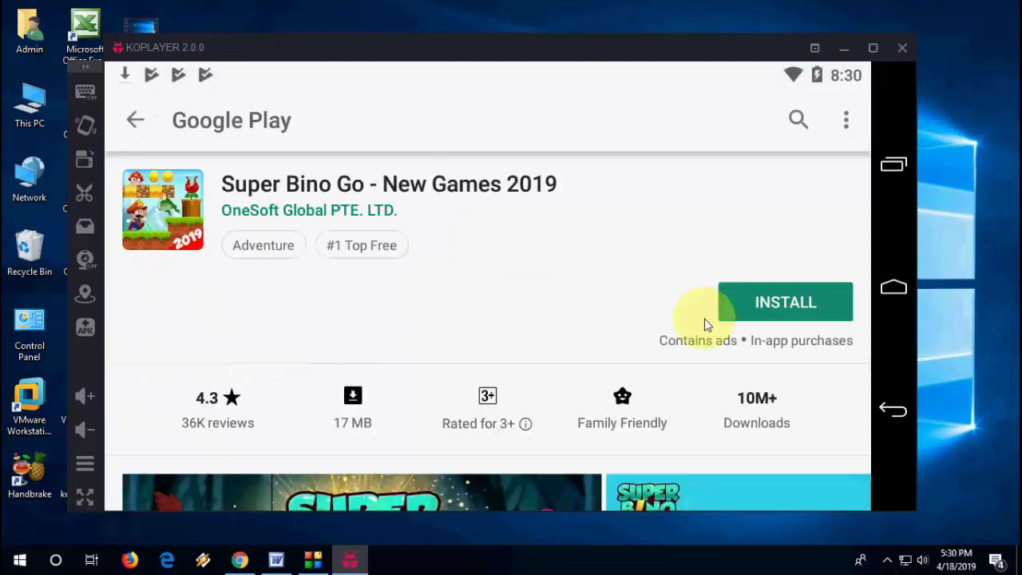
left_click(136, 119)
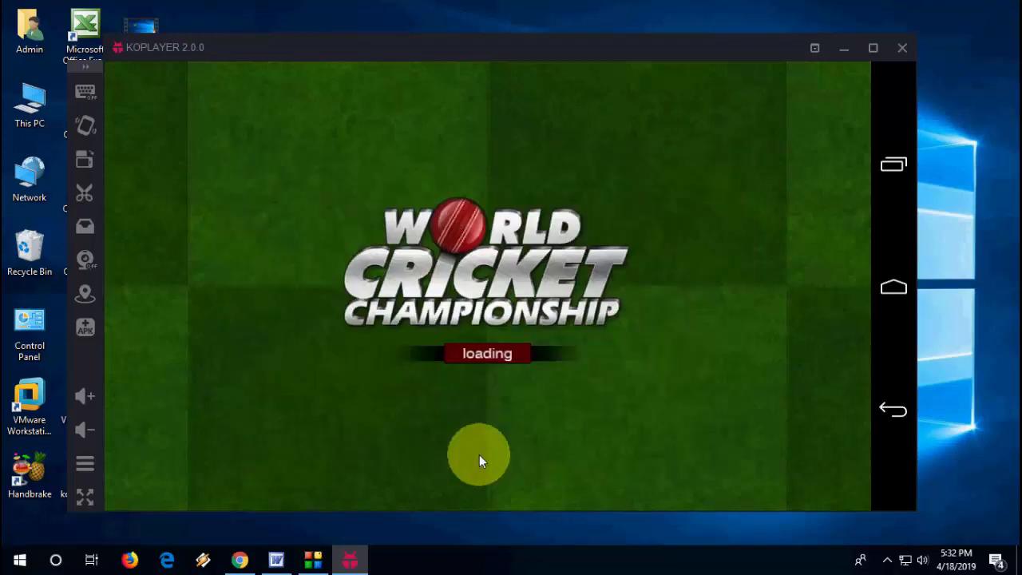
mouse_move(727, 206)
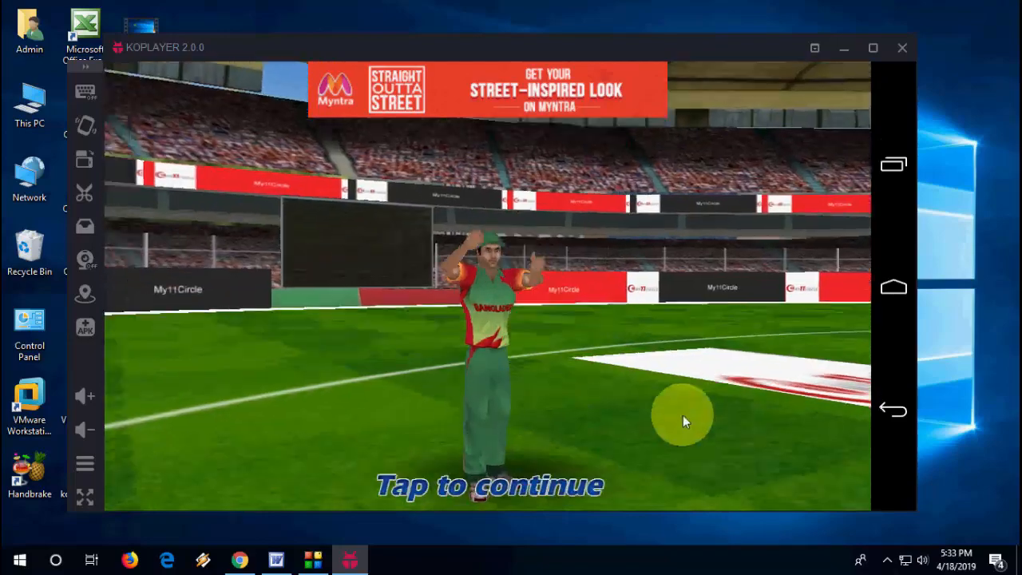
- Continue past the player celebration screen in World Cricket Championship
left_click(683, 415)
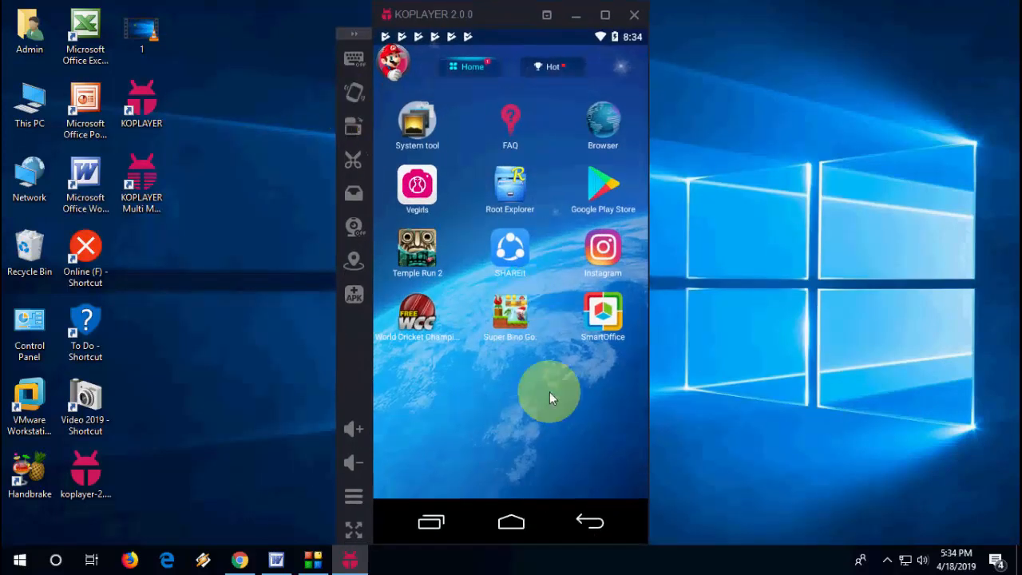
- Close the KOPLAYER window, confirm Yes to exit, and open the desktop context menu
left_click(634, 14)
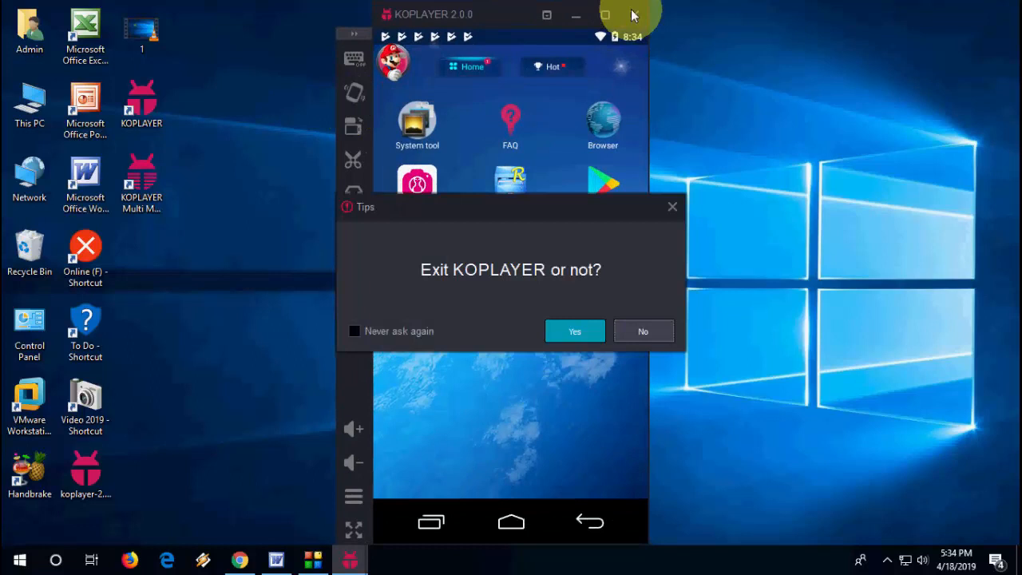
left_click(574, 330)
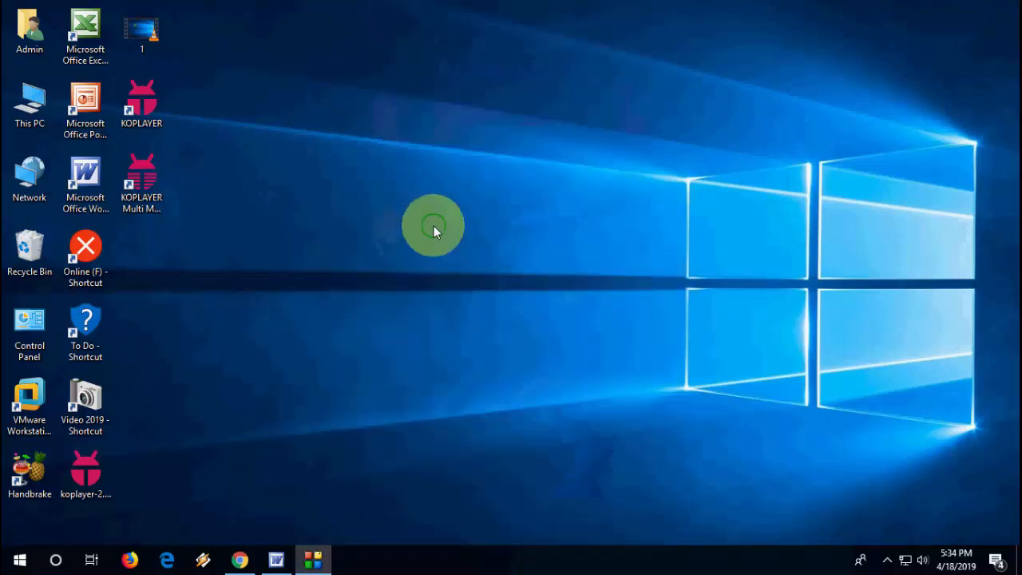
right_click(433, 226)
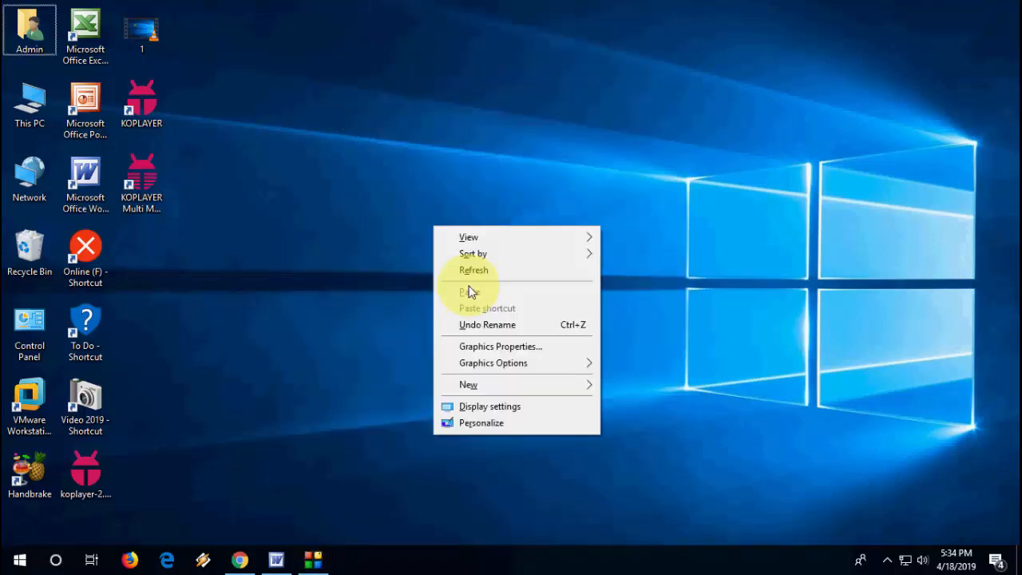